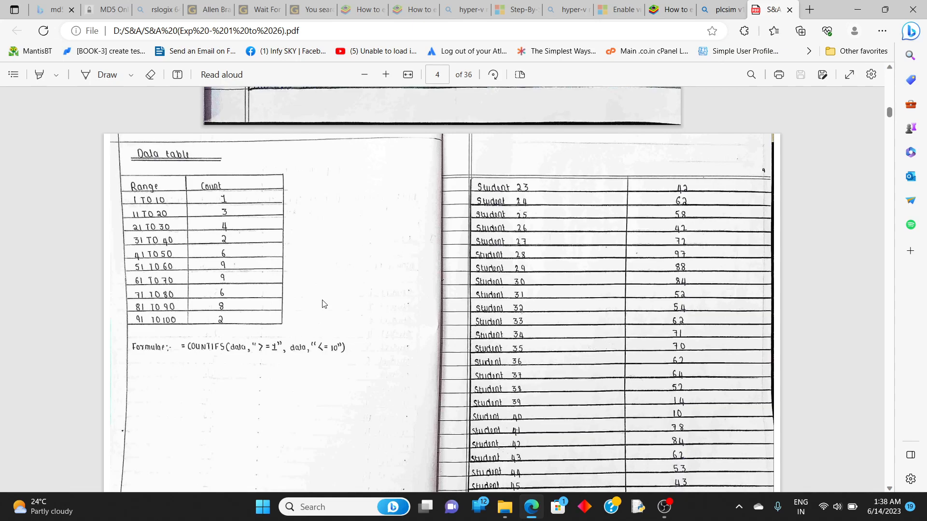
mouse_move(156, 211)
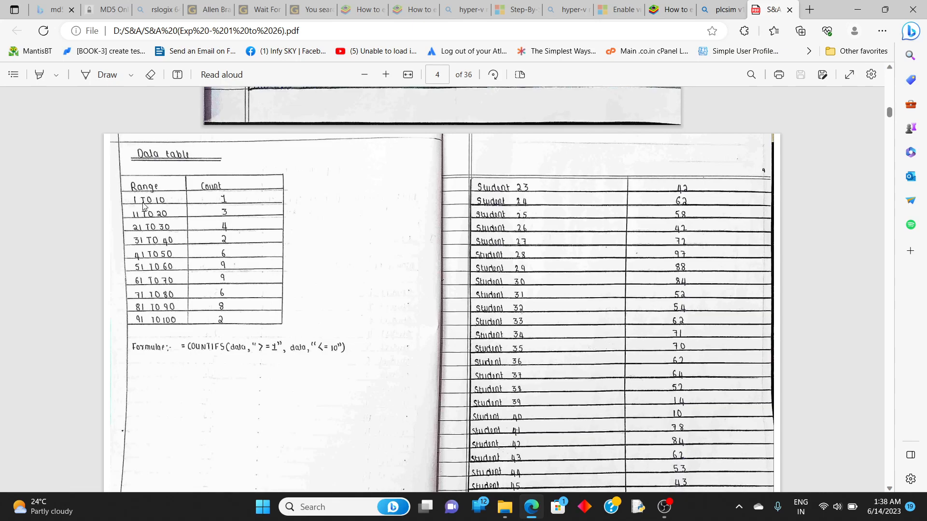
mouse_move(218, 197)
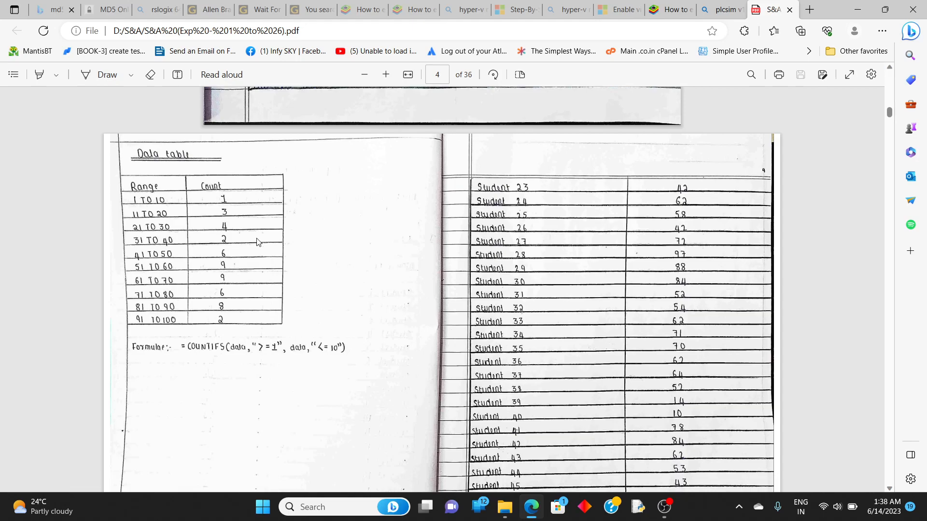
Scroll the lab record PDF from page 4 to page 6's frequency table and formula
scroll("down", 3)
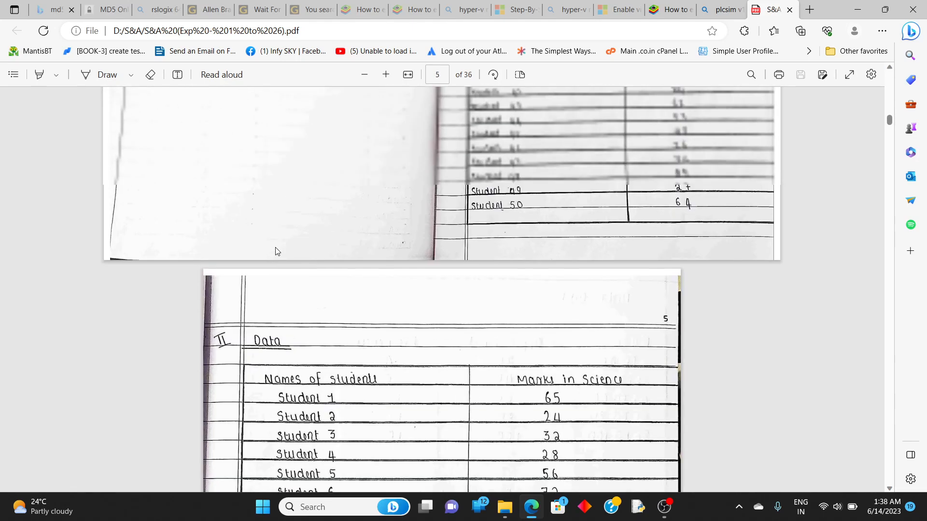
scroll("up", 3)
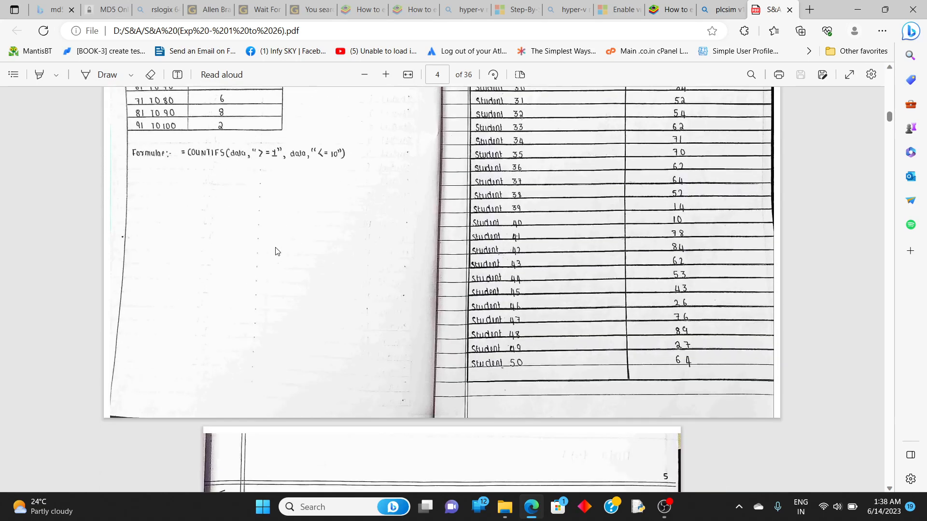
scroll("down", 3)
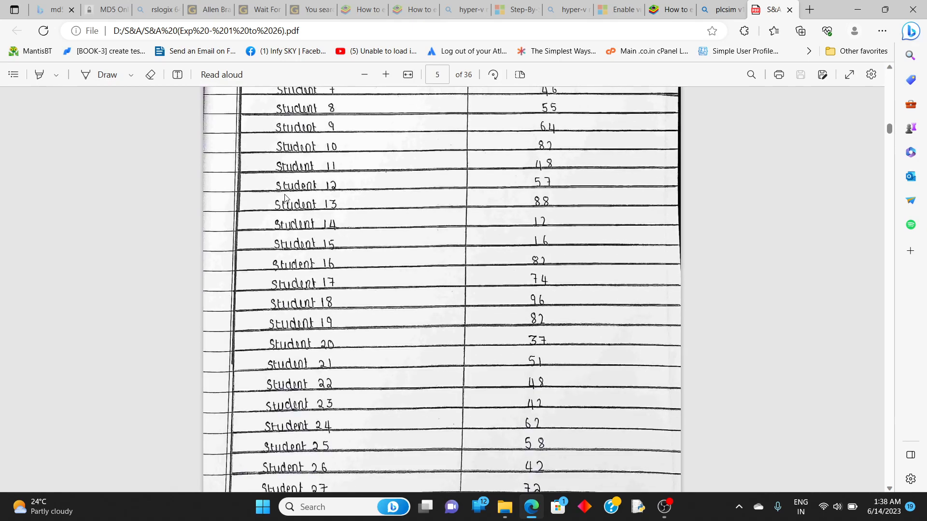
scroll("down", 3)
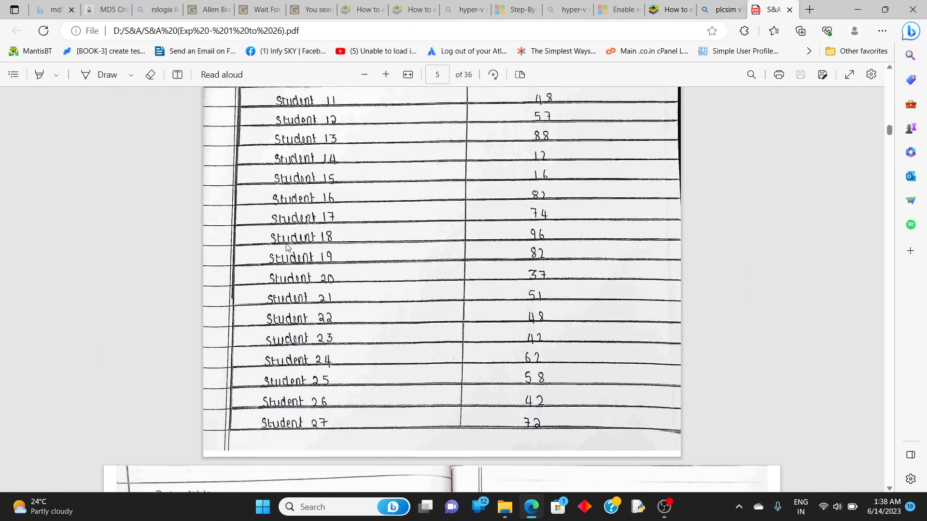
scroll("down", 3)
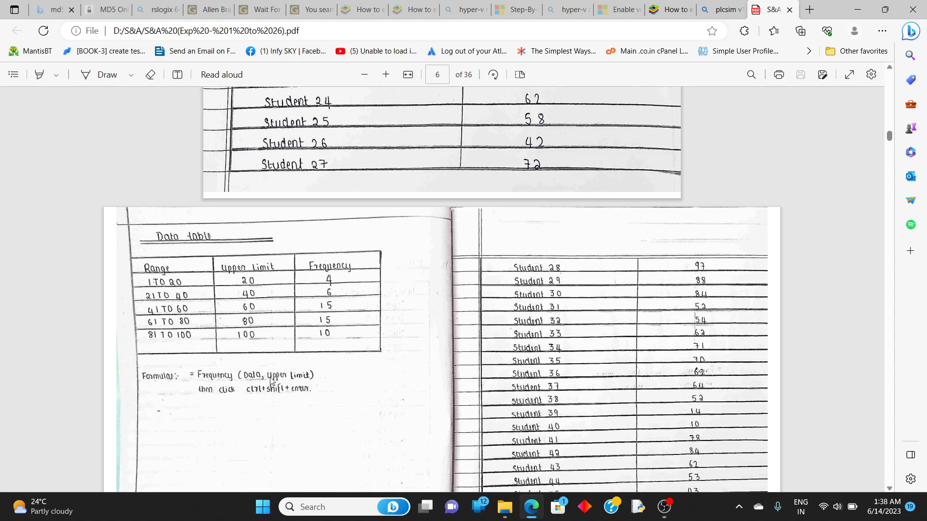
mouse_move(312, 507)
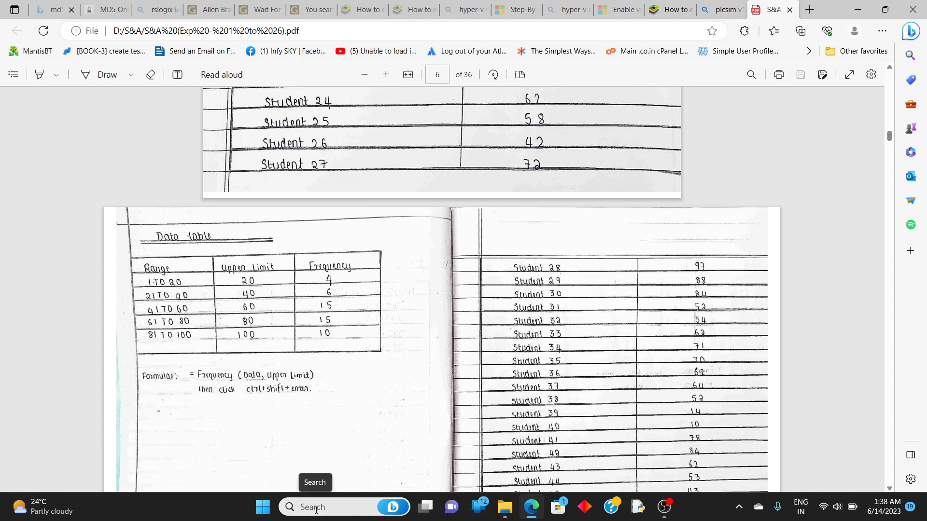
In Excel, fill Student 1 through Student 50 down column A, then select the column B marks
left_click(675, 512)
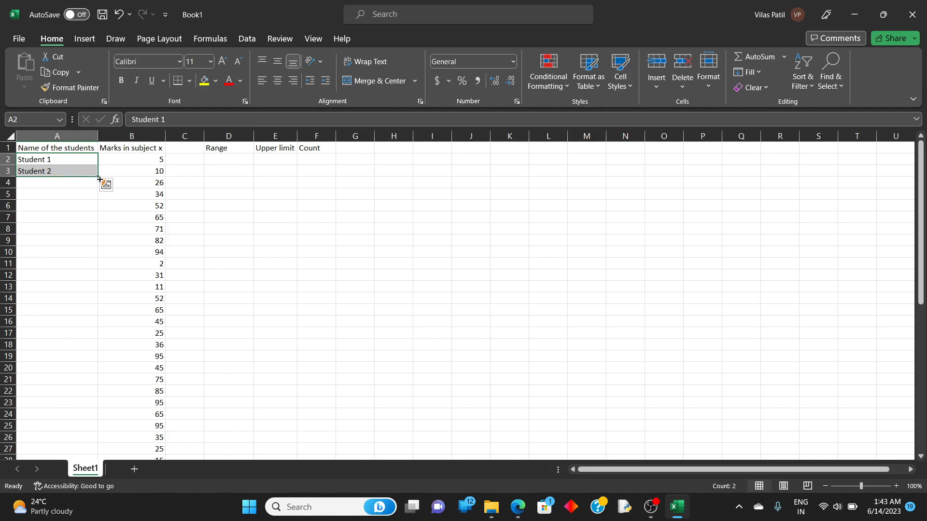
left_click_drag(97, 178, 106, 356)
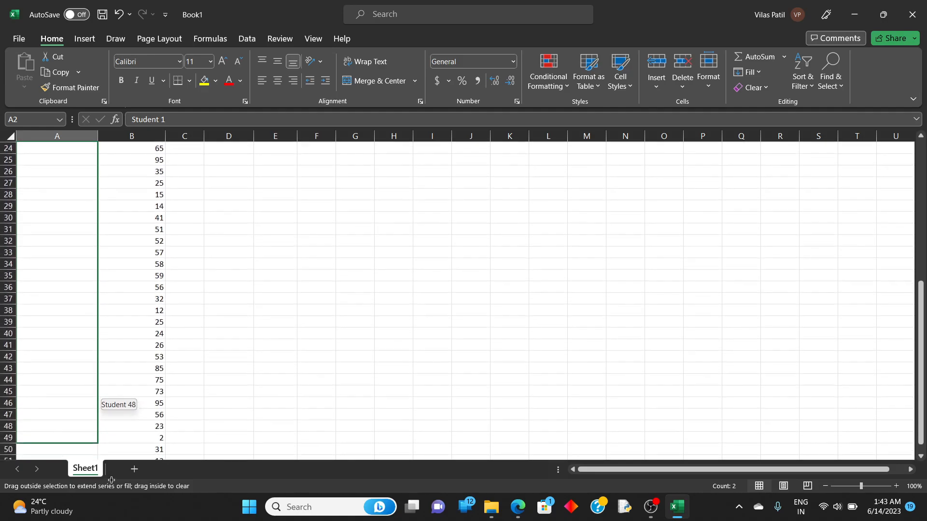
scroll("down", 3)
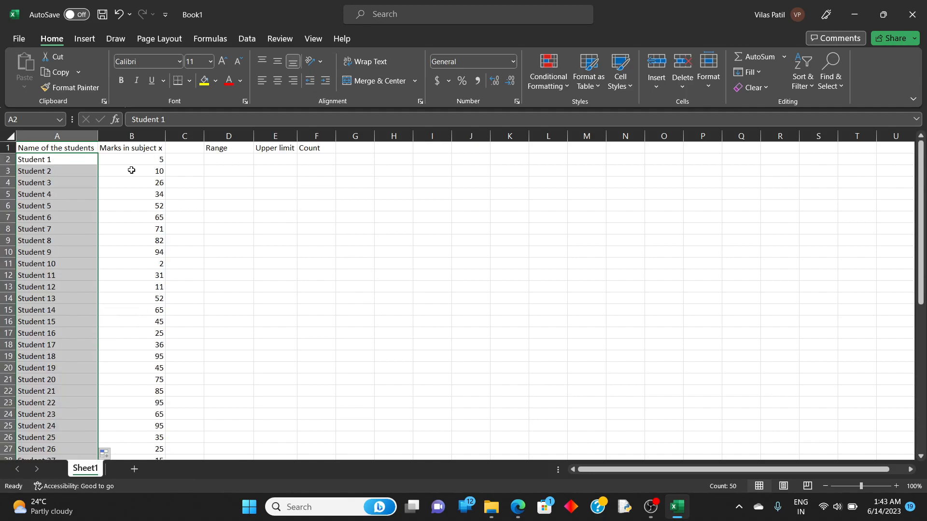
left_click_drag(132, 159, 131, 355)
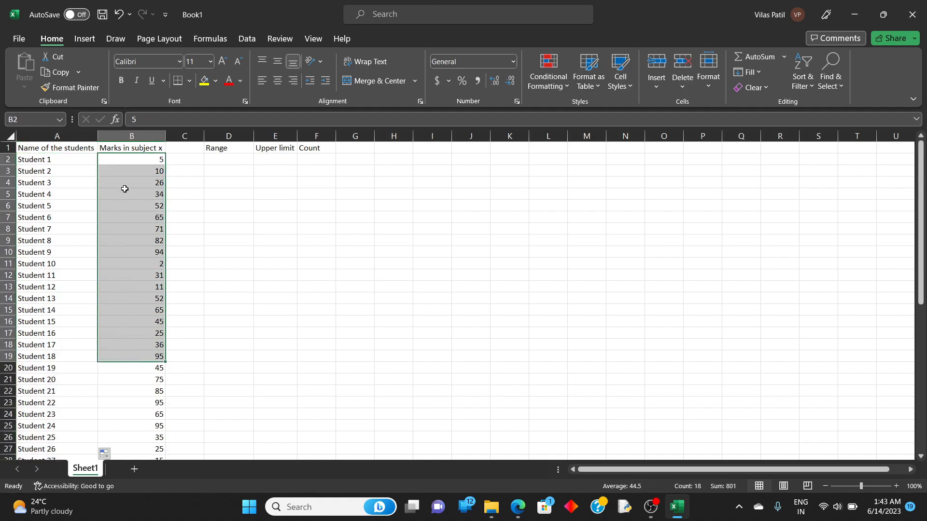
scroll("down", 3)
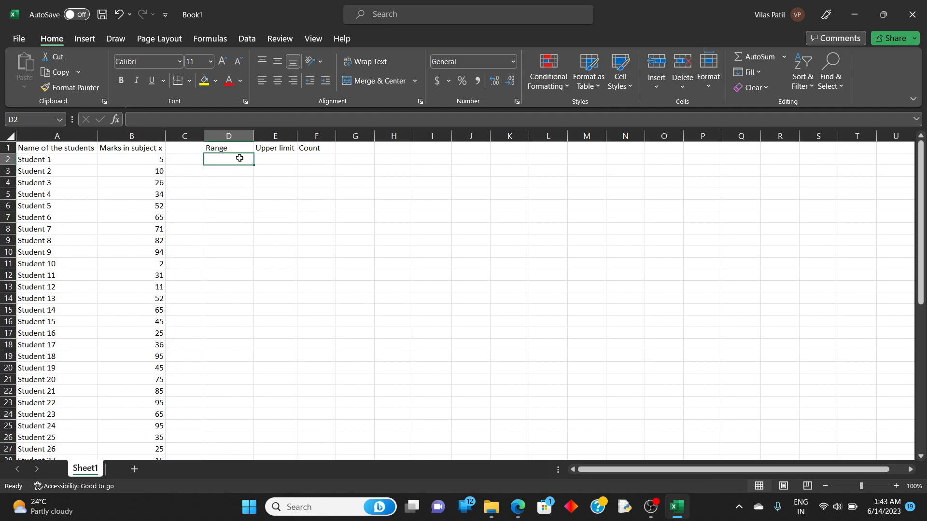
Enter the mark ranges 1 to 20 through 81 to 100 in the Range column
type("1 to 20")
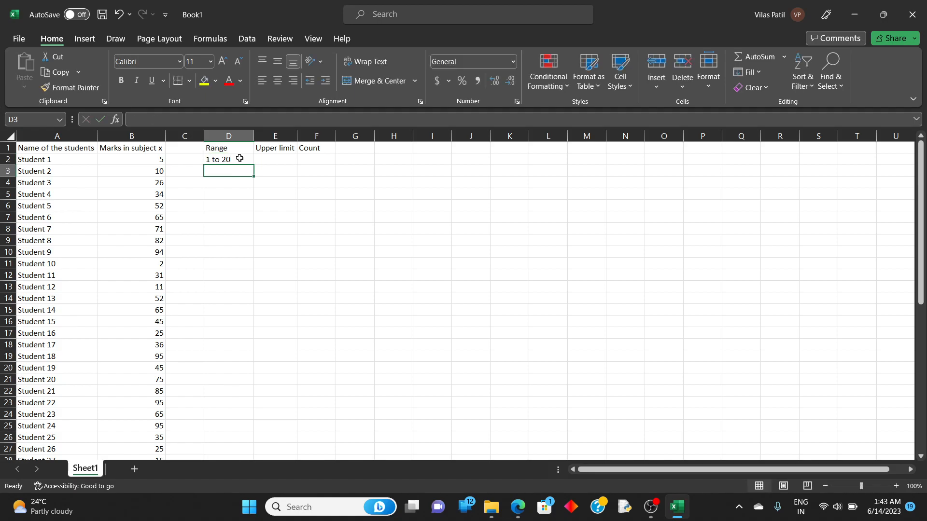
type("21")
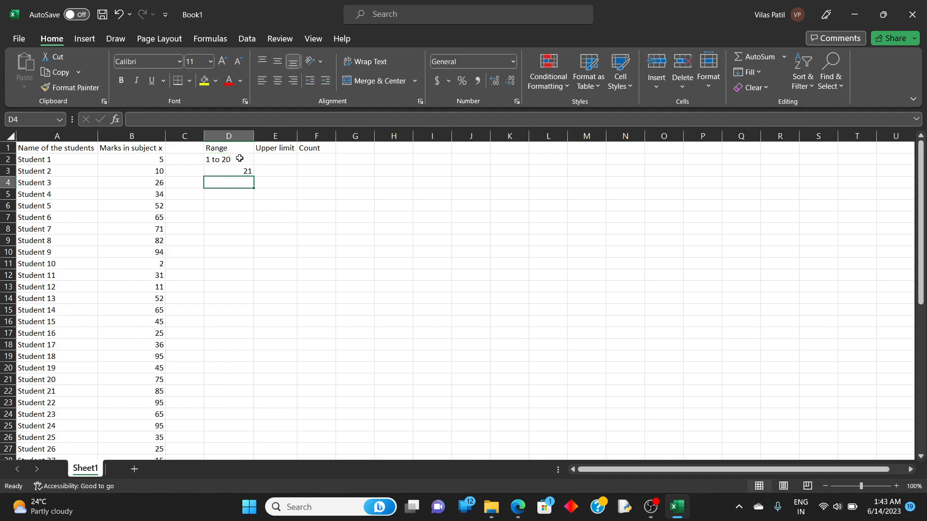
type("to 30")
type("41 to 61")
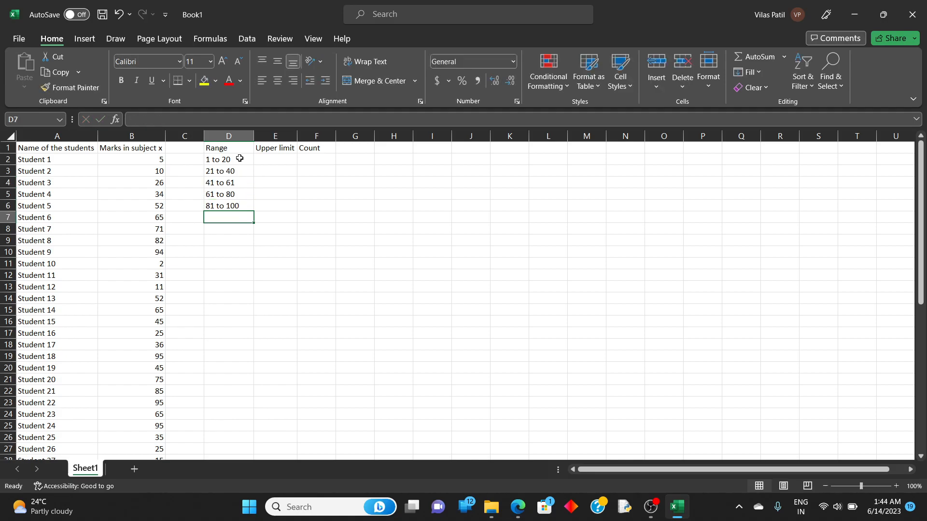
left_click(229, 171)
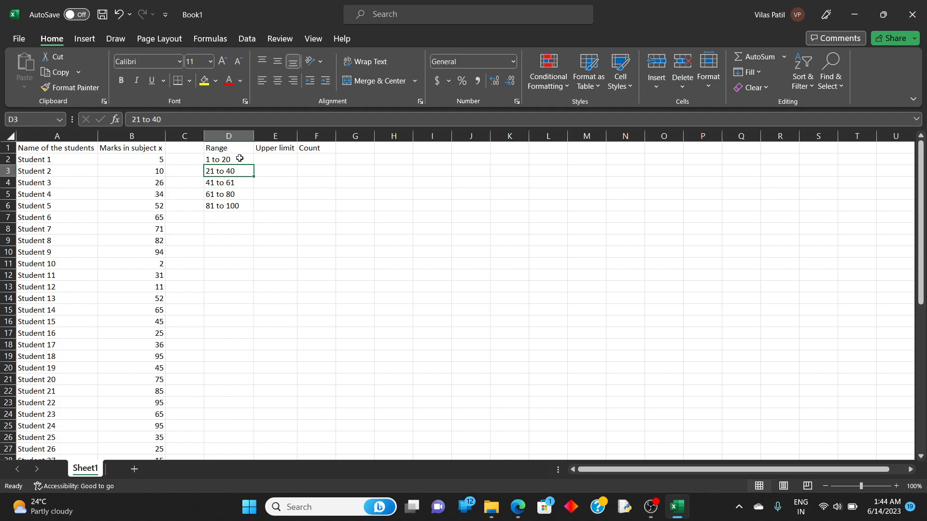
Enter upper limits 20, 40, 60, 80 and 100 in the Upper limit column
left_click(274, 159)
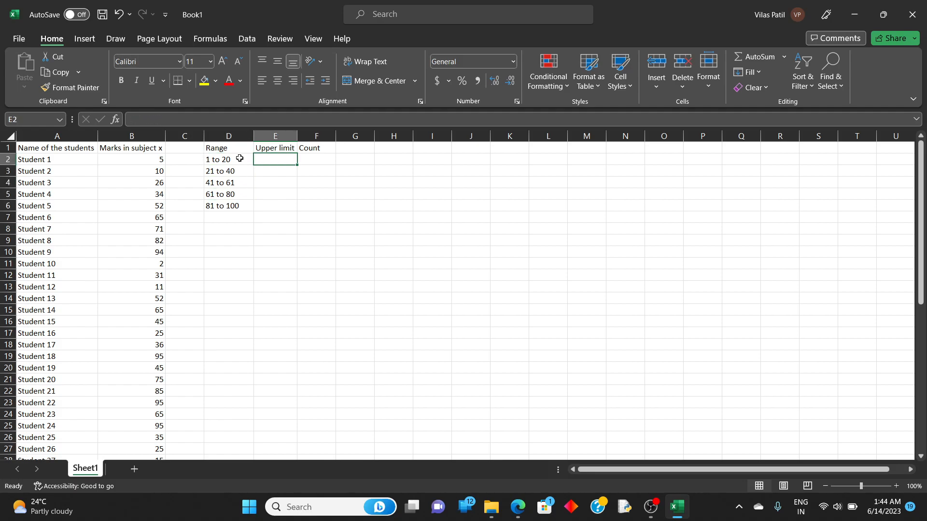
type("20")
left_click(275, 171)
type("40")
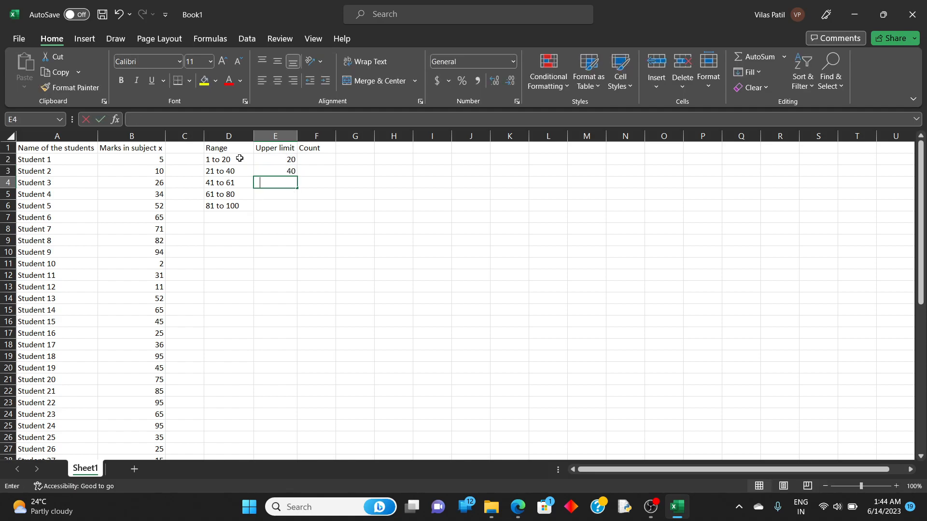
type("60")
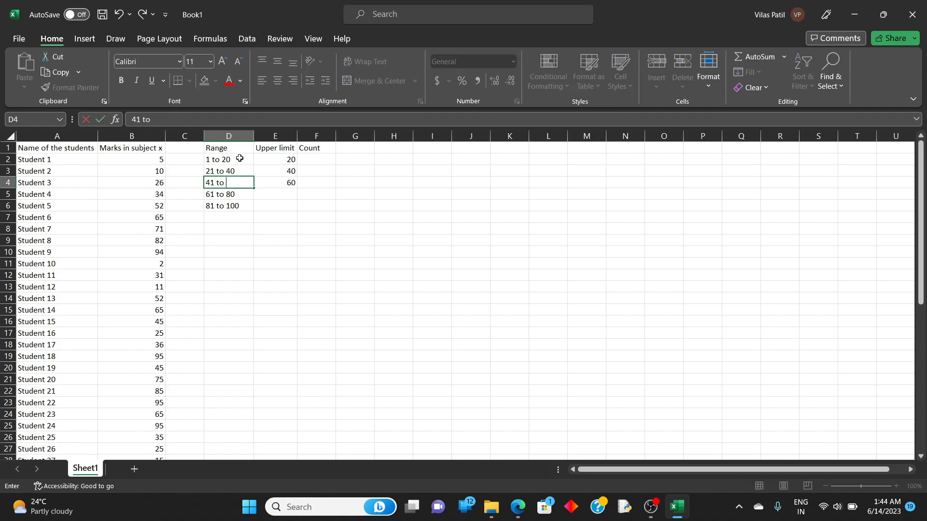
key("enter")
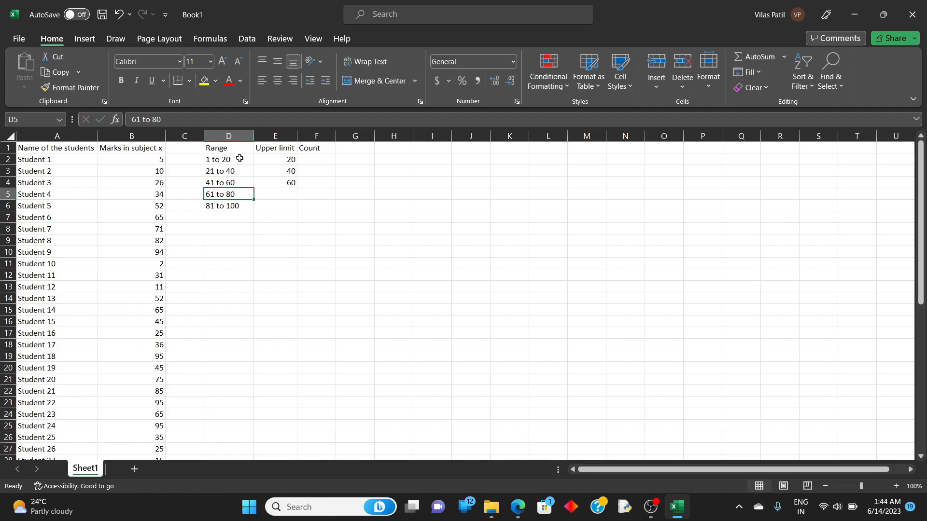
type("80")
left_click(276, 206)
type("100")
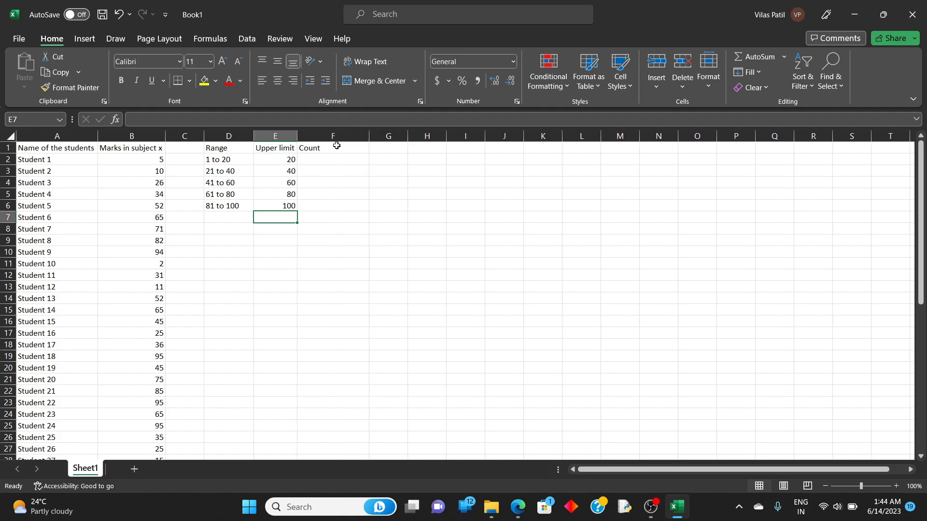
Enter =FREQUENCY(B2:B51,E2:E6) as an array formula in F2:F6, giving 9, 13, 13, 7, 8
left_click_drag(332, 159, 332, 206)
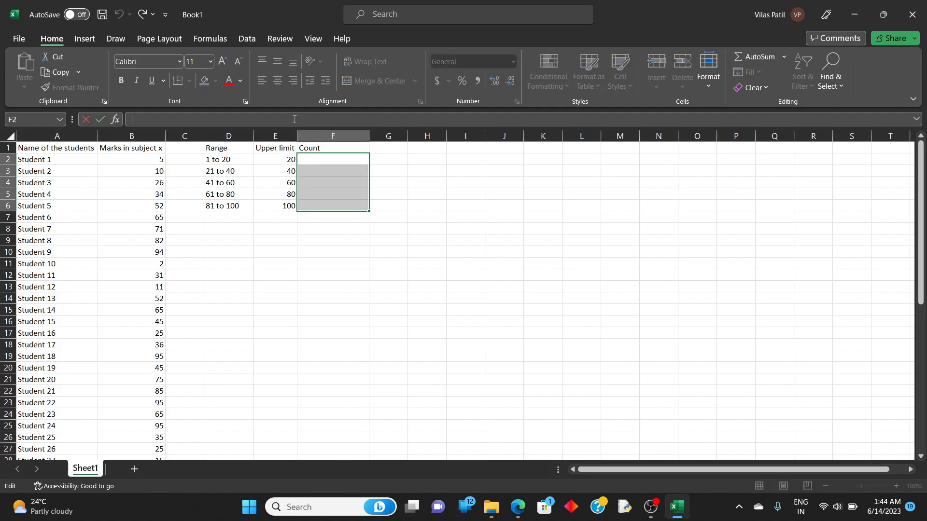
type("=")
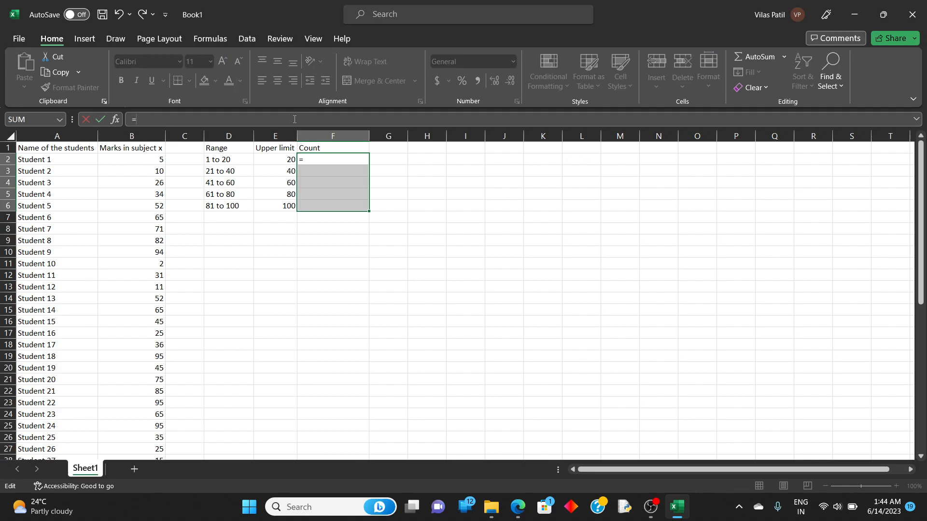
type("fre")
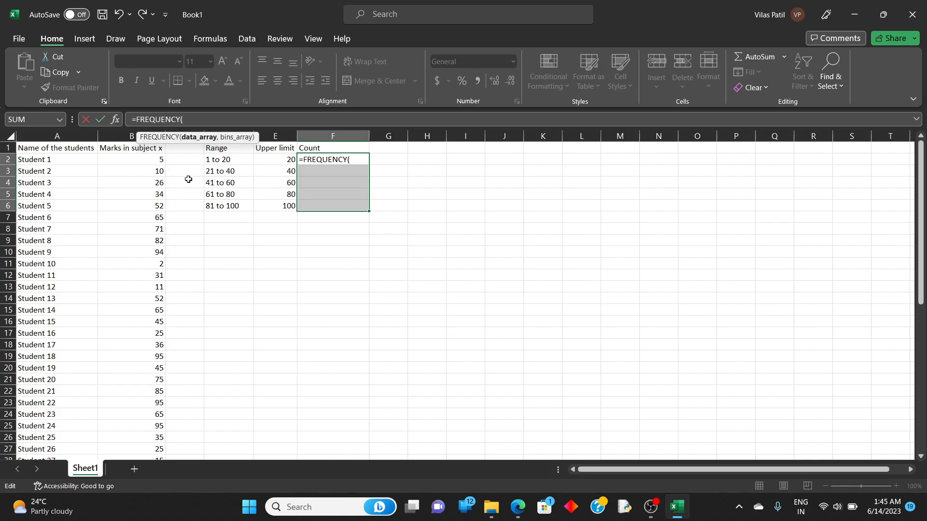
mouse_move(160, 160)
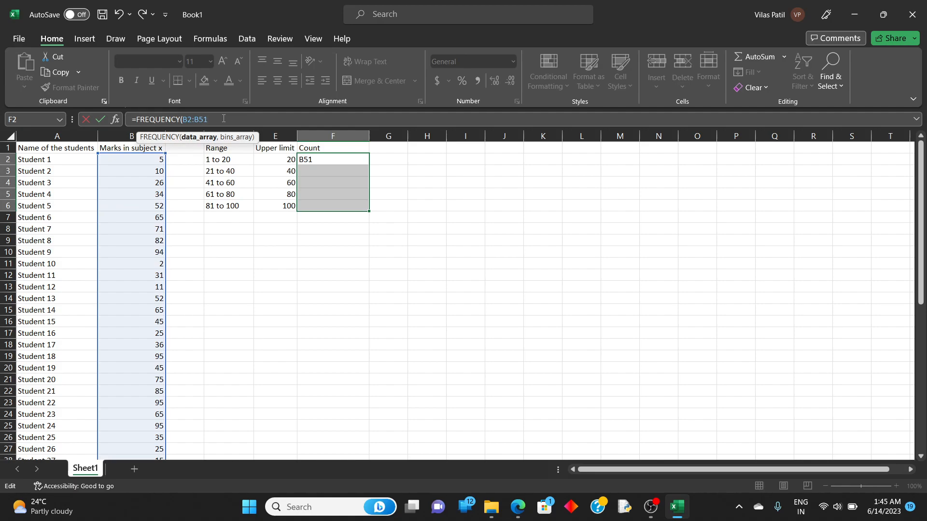
type(",")
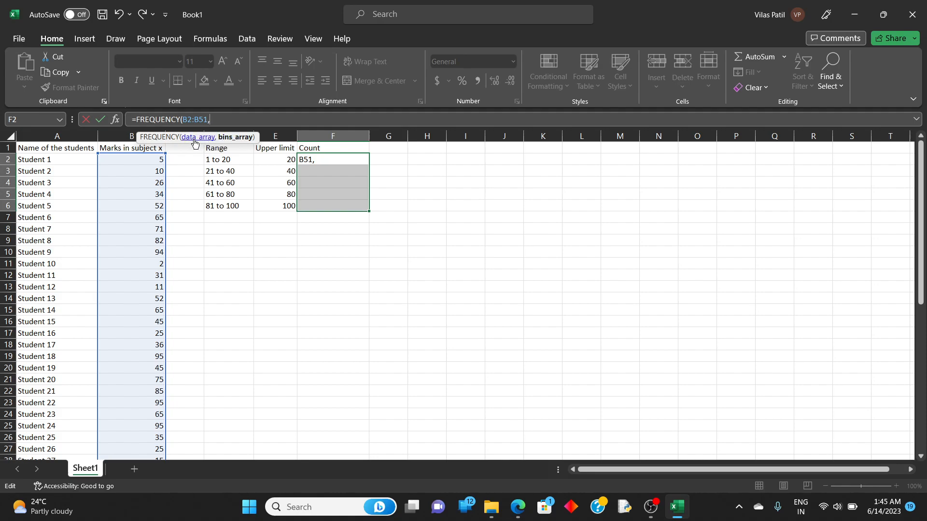
mouse_move(230, 142)
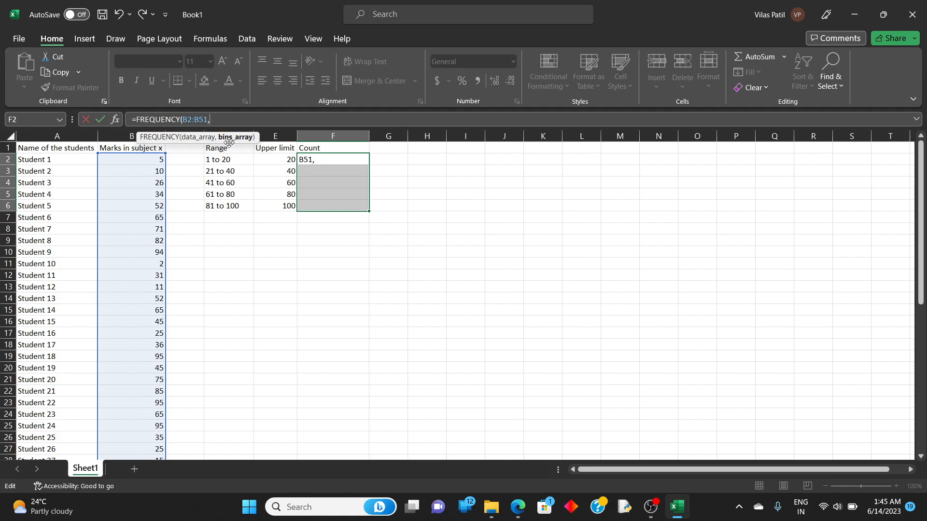
mouse_move(221, 148)
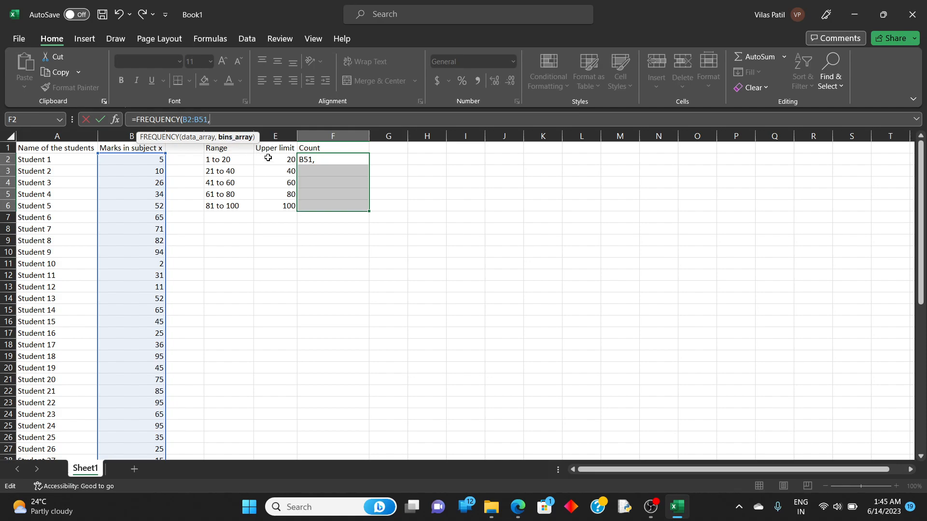
left_click_drag(274, 158, 274, 206)
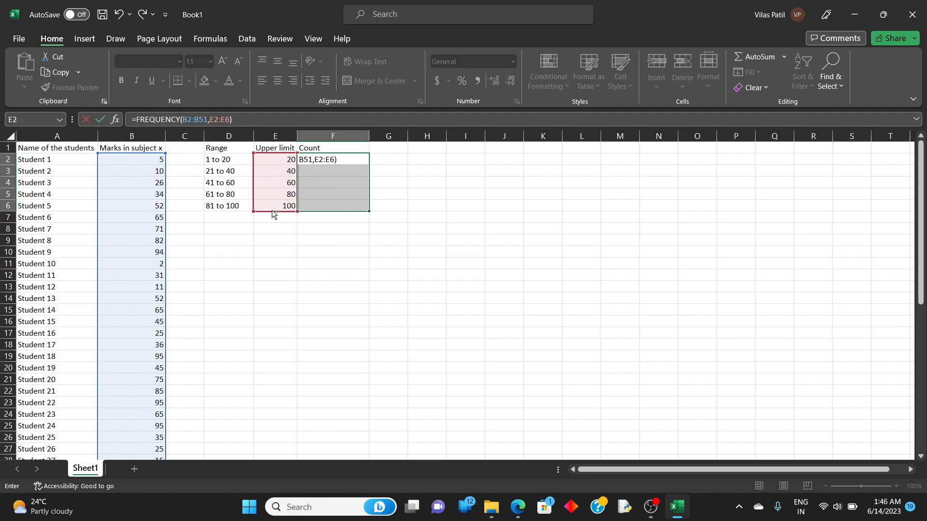
key("ctrl+shift+enter")
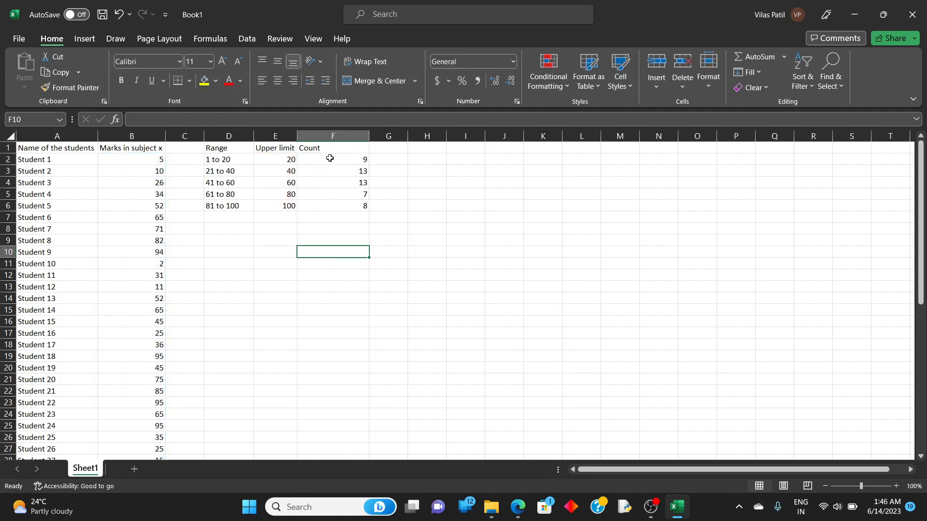
left_click_drag(332, 158, 332, 194)
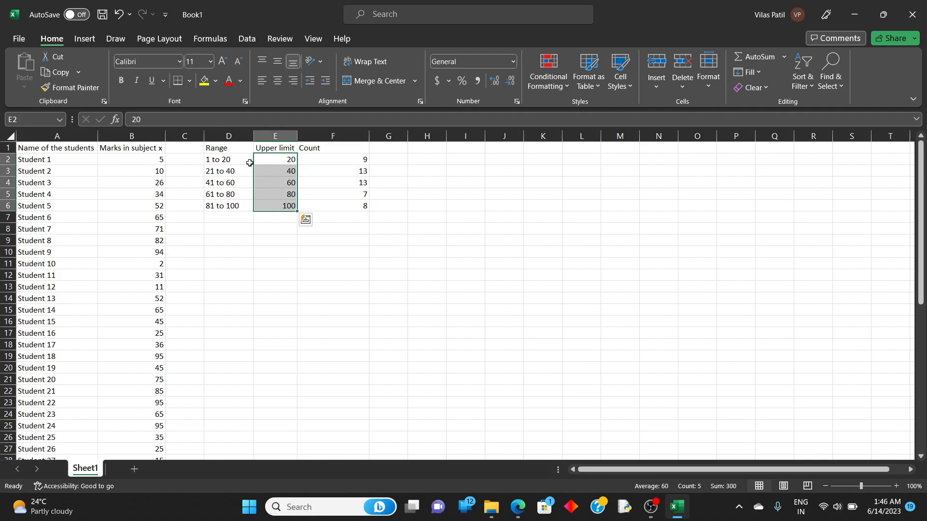
left_click(131, 159)
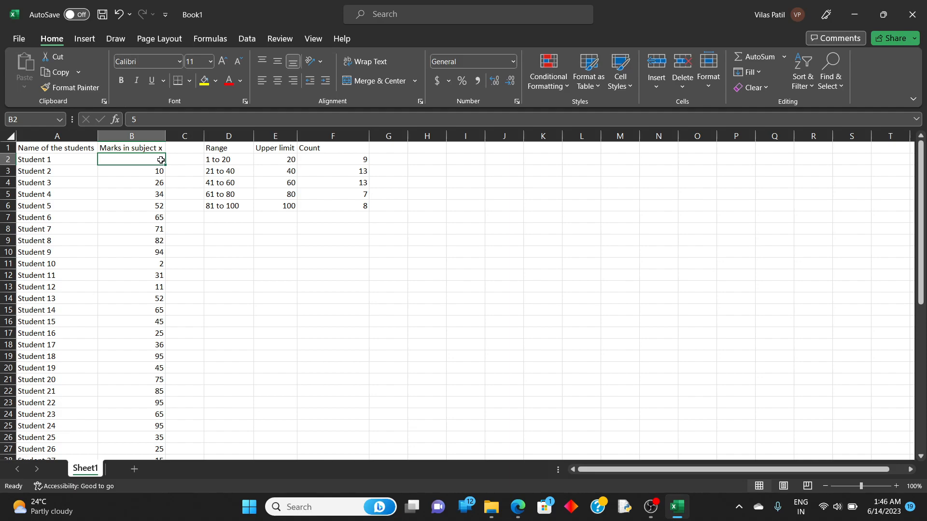
left_click(131, 194)
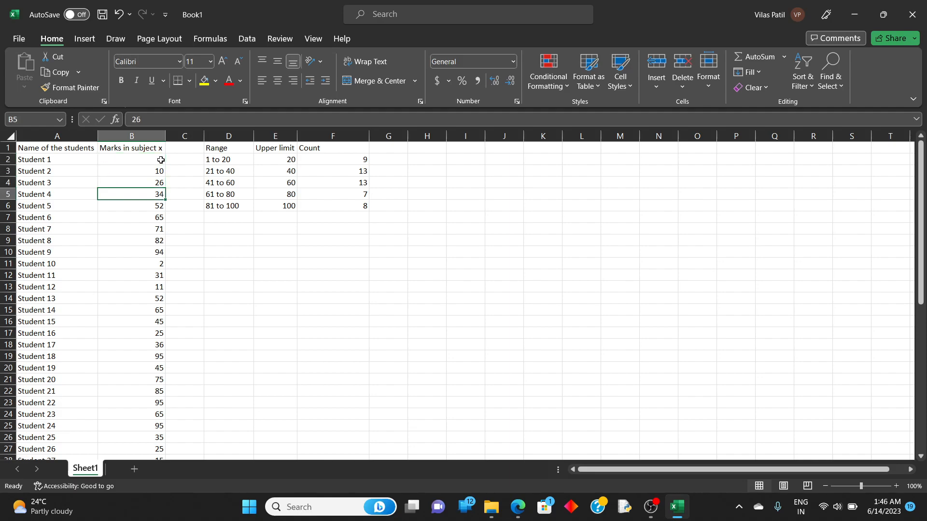
left_click(130, 263)
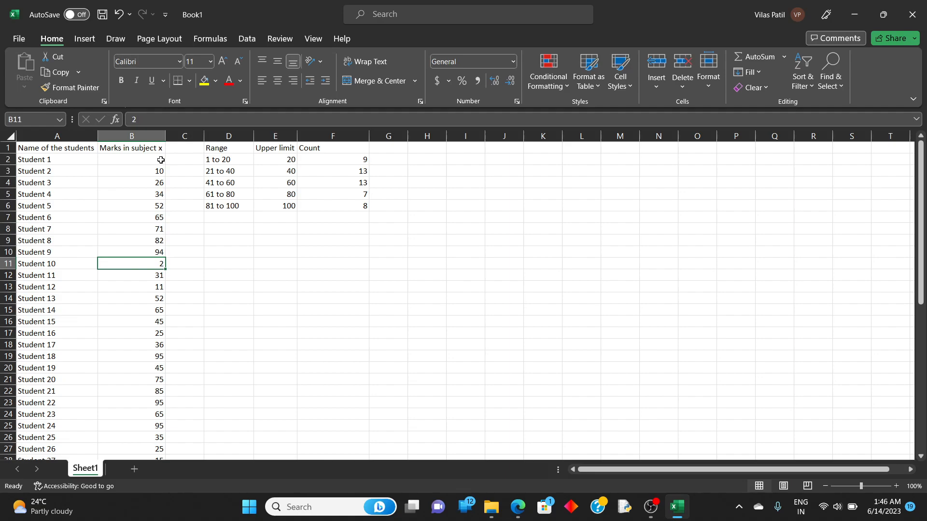
left_click(131, 321)
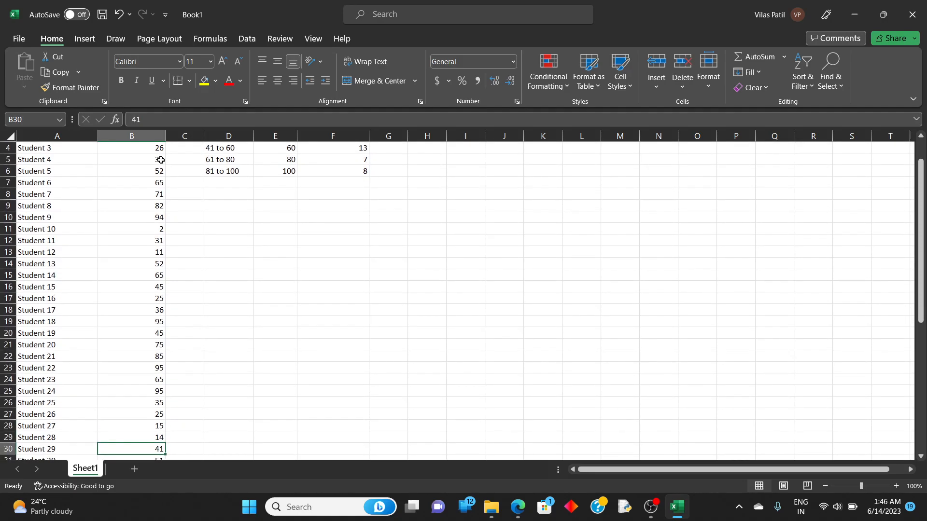
scroll("down", 3)
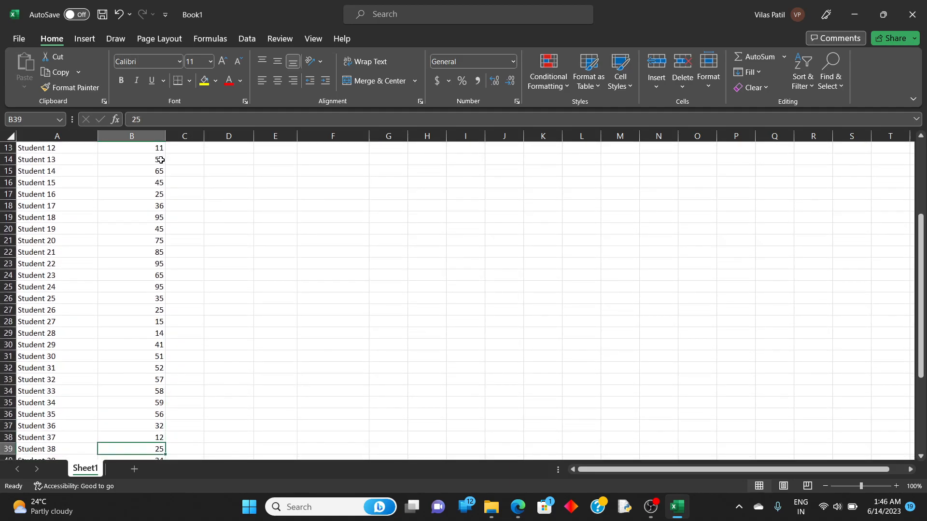
scroll("down", 3)
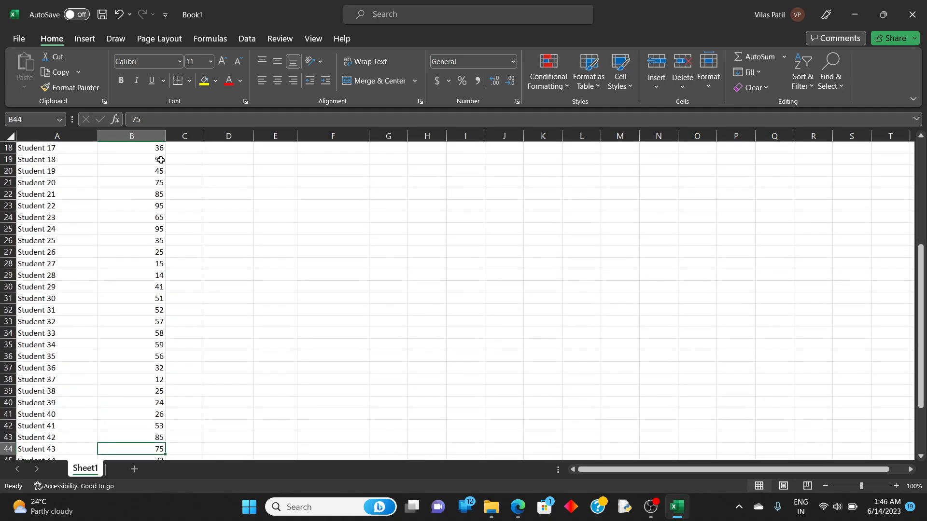
scroll("down", 3)
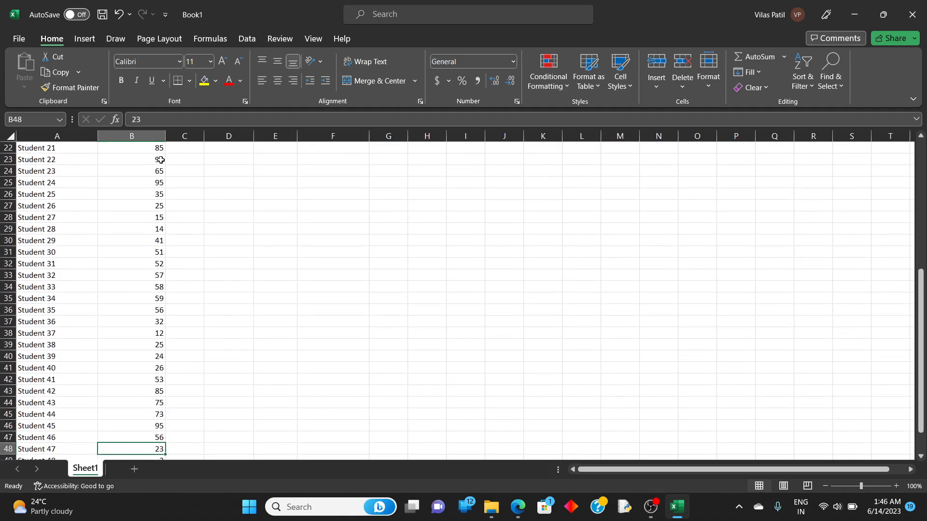
scroll("down", 3)
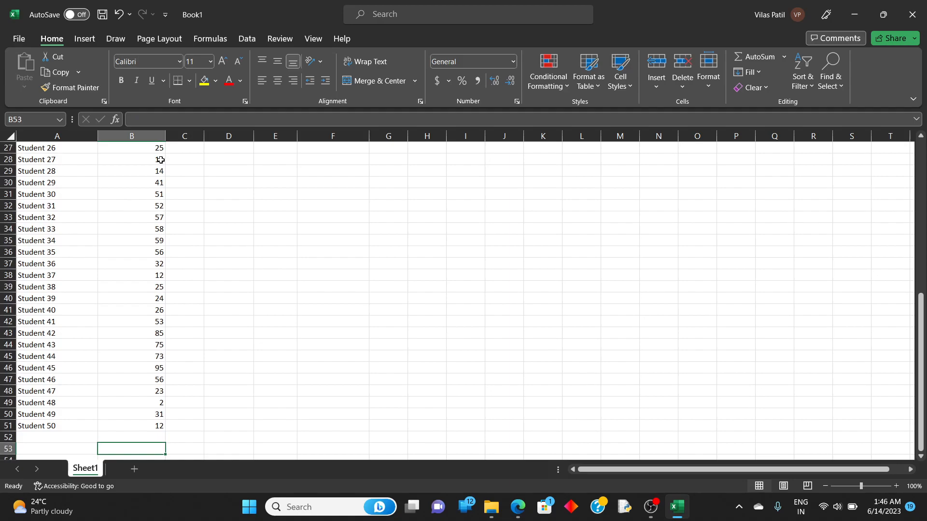
left_click(131, 321)
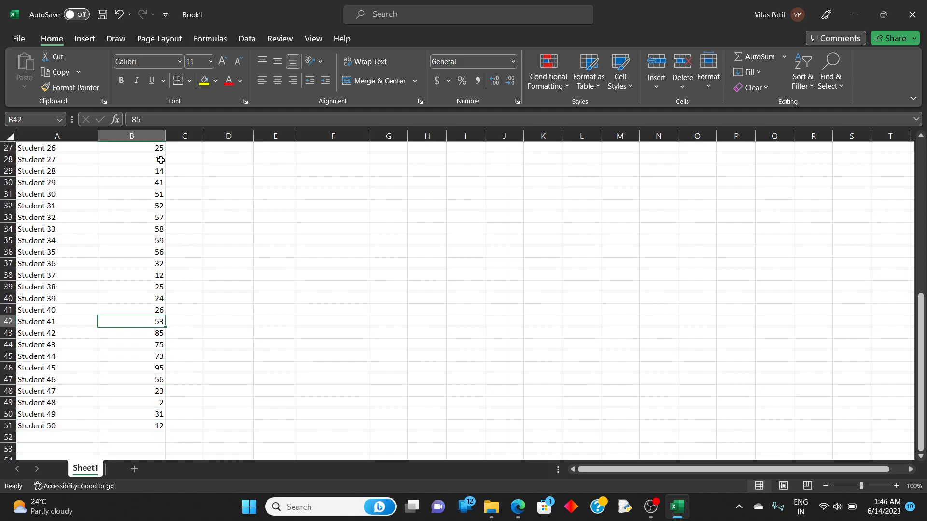
scroll("up", 3)
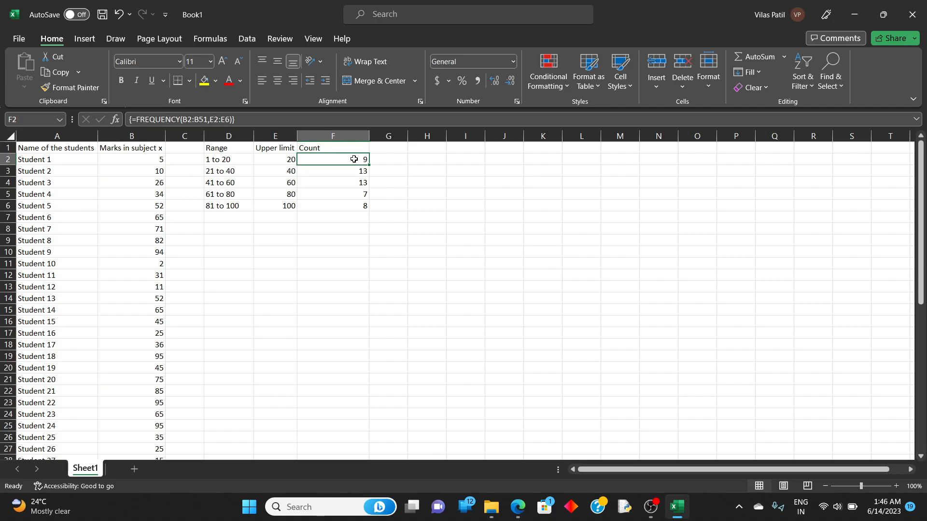
mouse_move(92, 158)
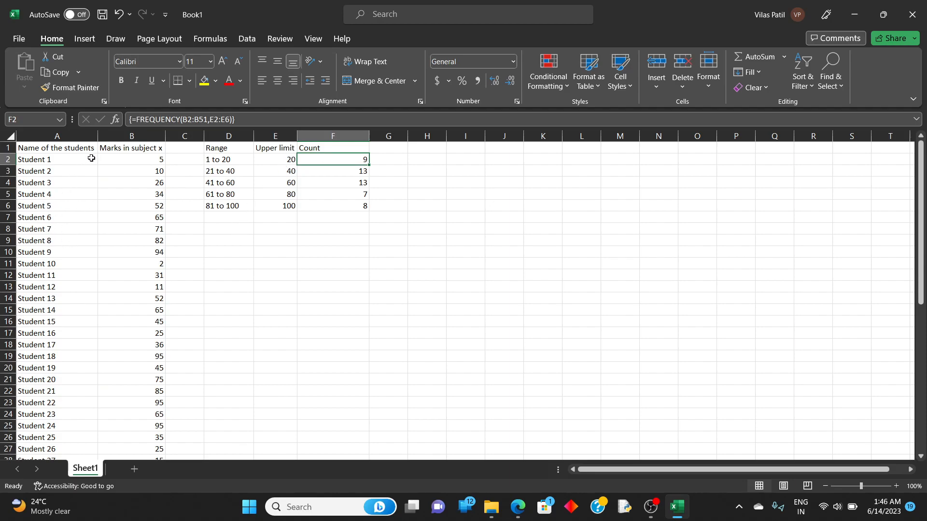